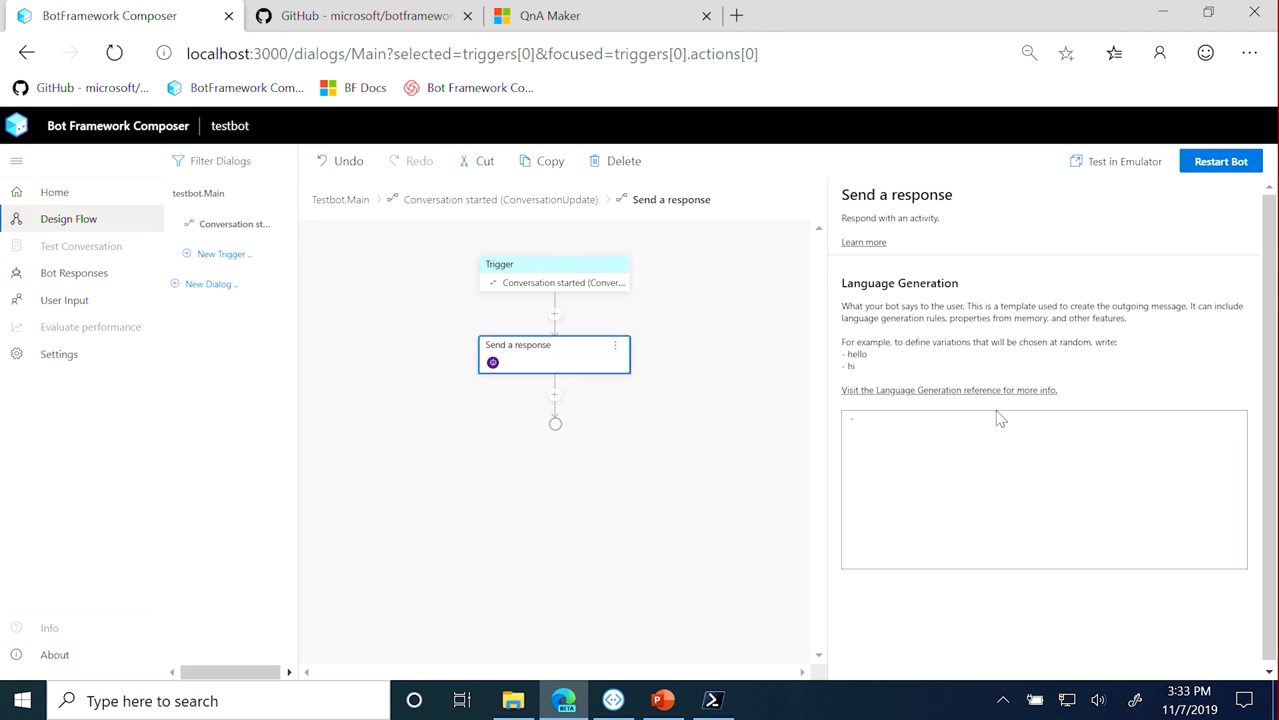
# Enter the response variations '- hello', '- hi', '- good evening' and show the main dialog's properties
pyautogui.write('h')
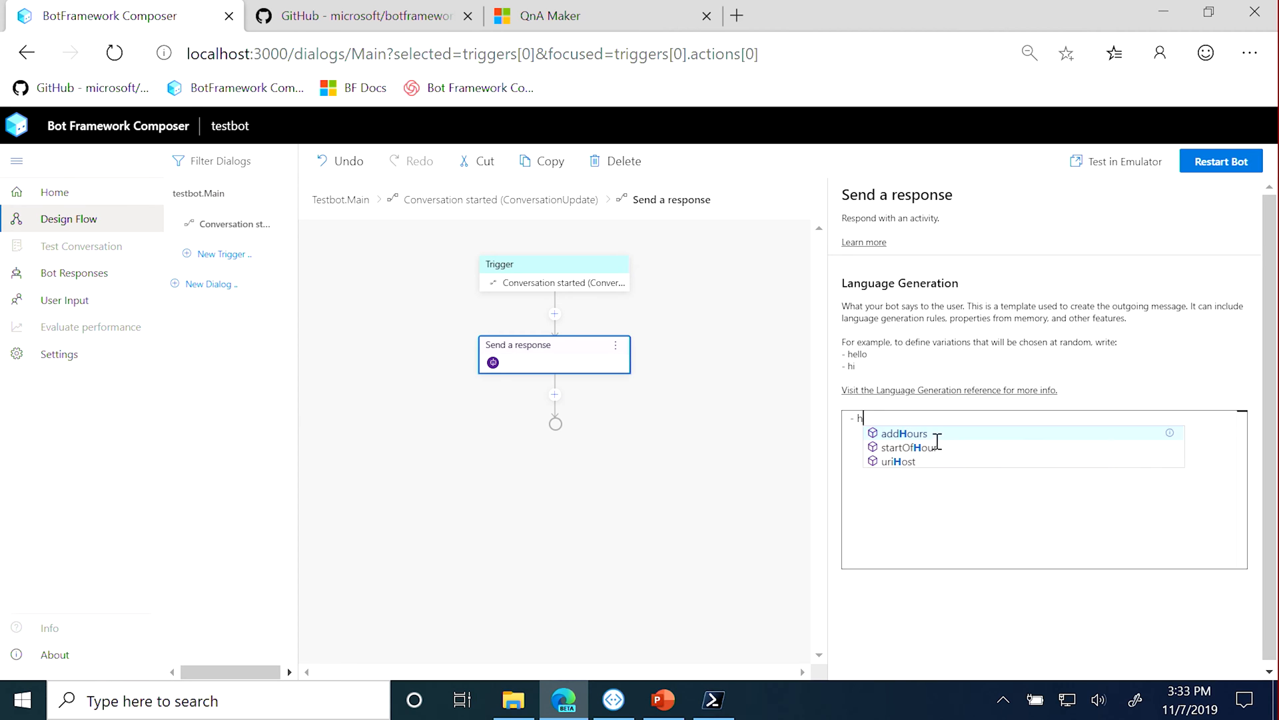
pyautogui.write('ello')
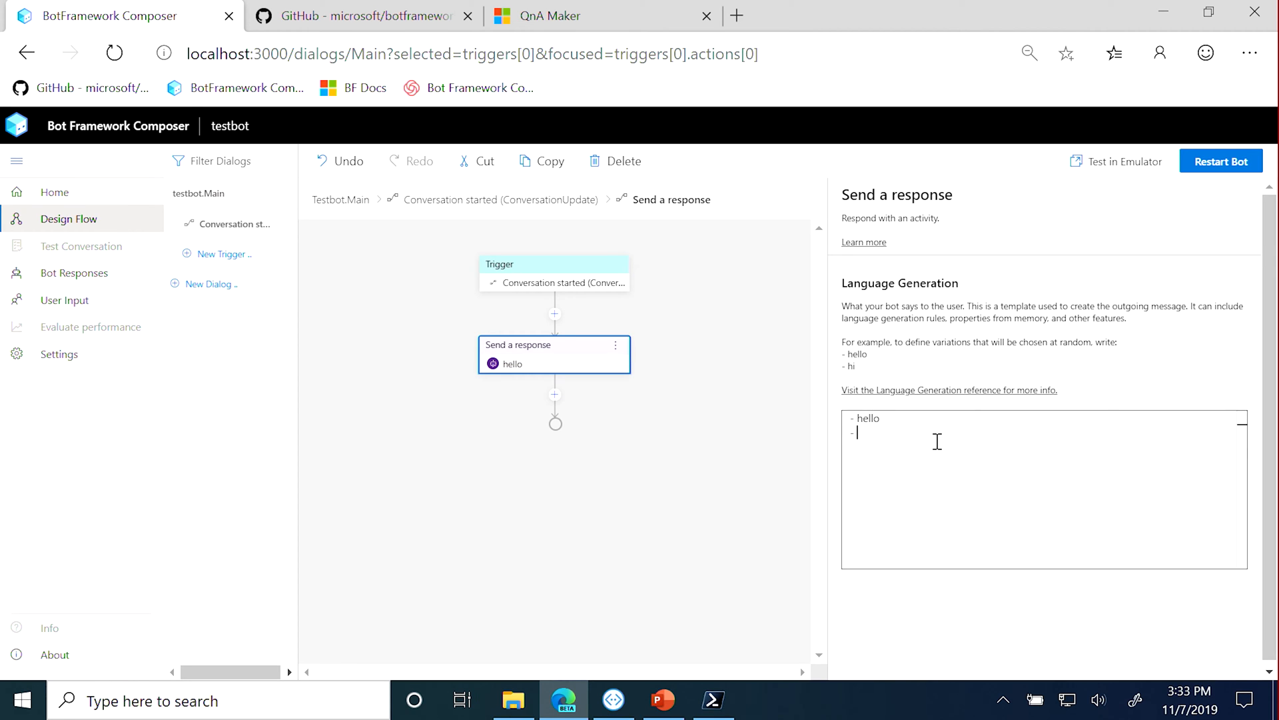
pyautogui.write('hi')
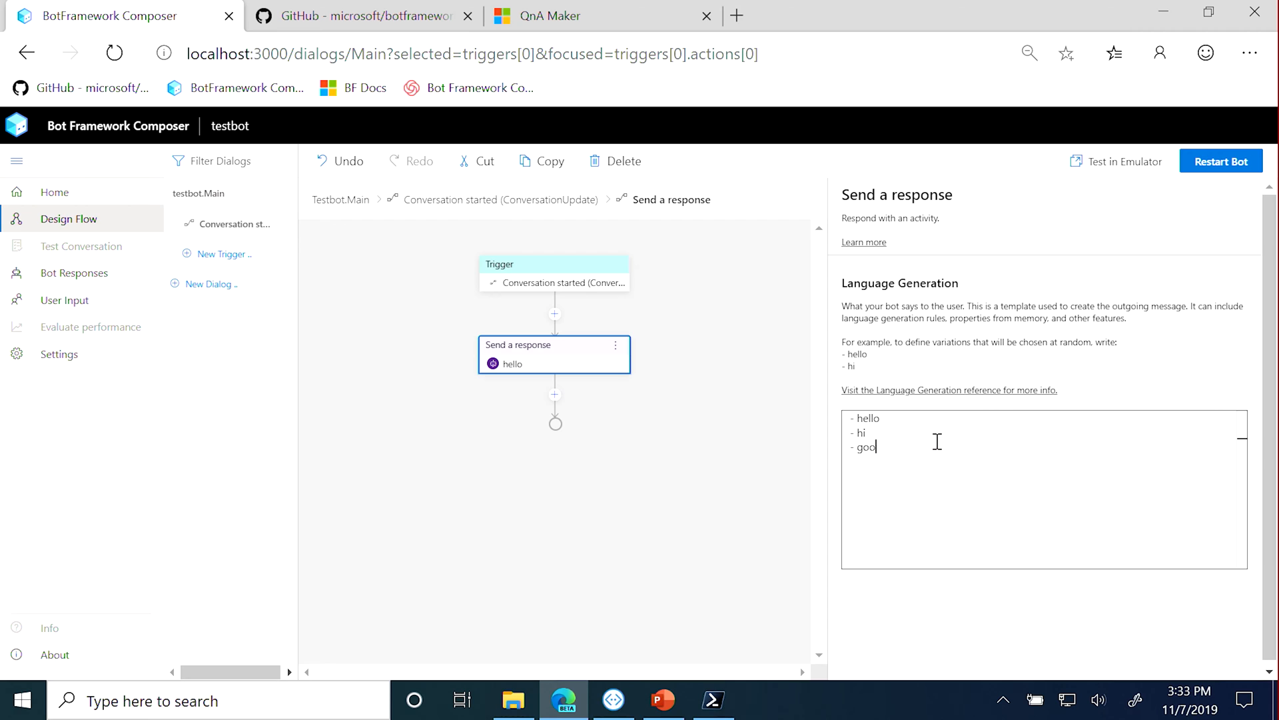
pyautogui.write('d evening')
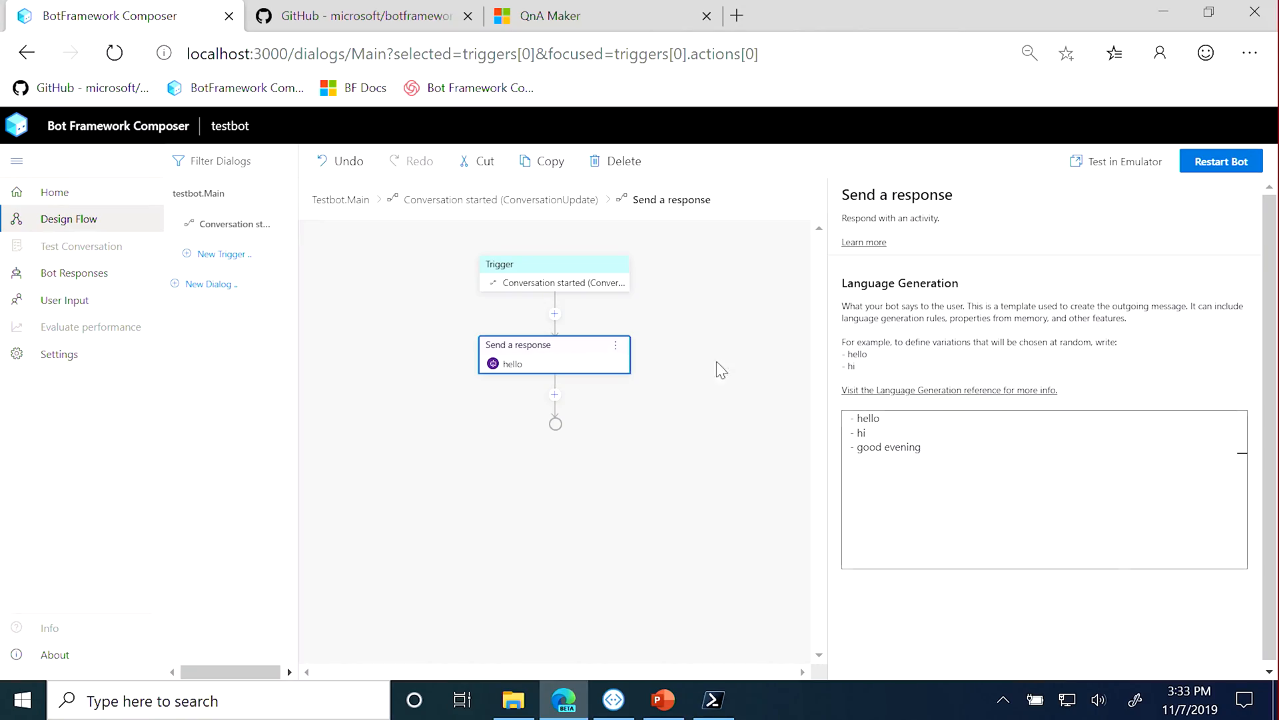
pyautogui.click(199, 194)
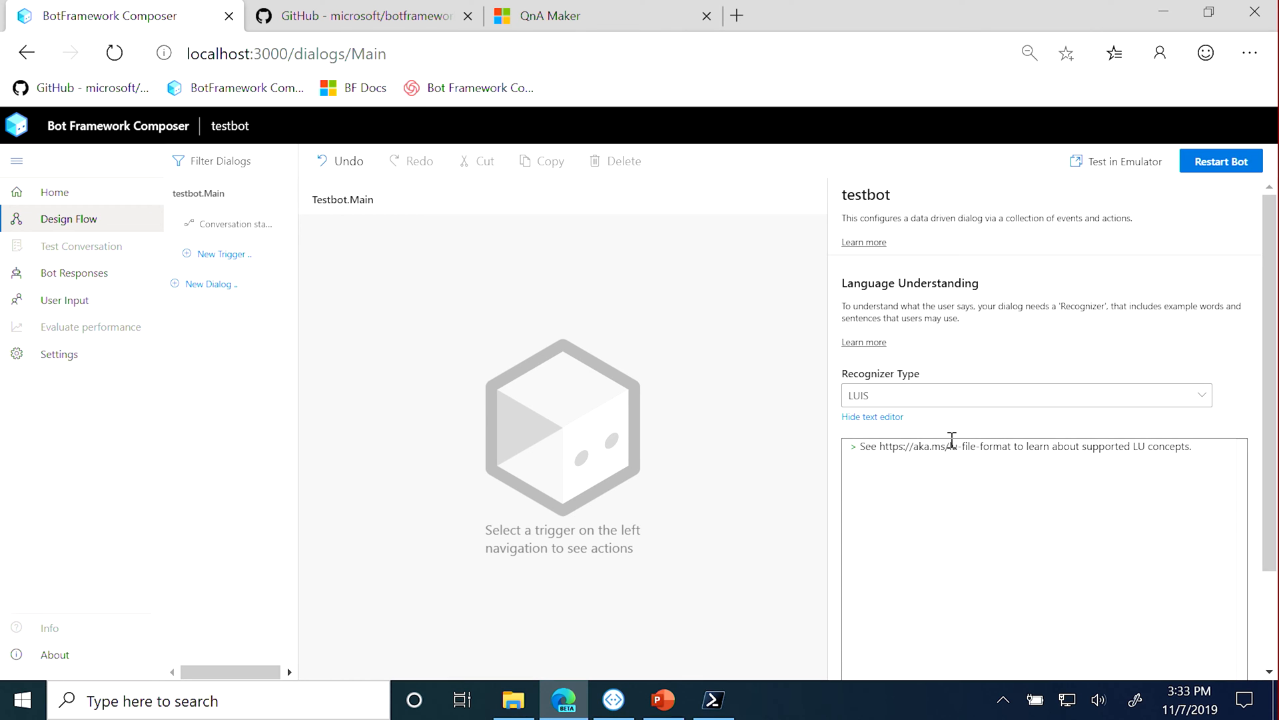
# Set the testbot dialog's Recognizer Type to None
pyautogui.click(1025, 395)
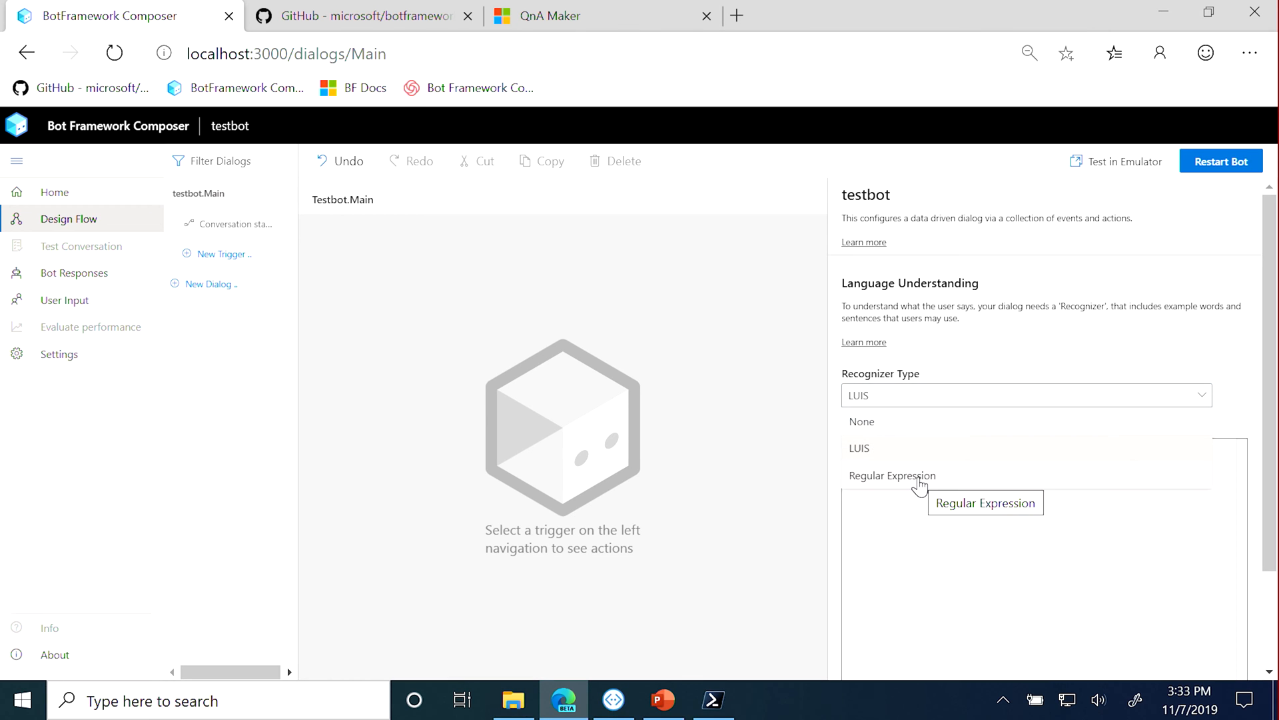
pyautogui.click(862, 422)
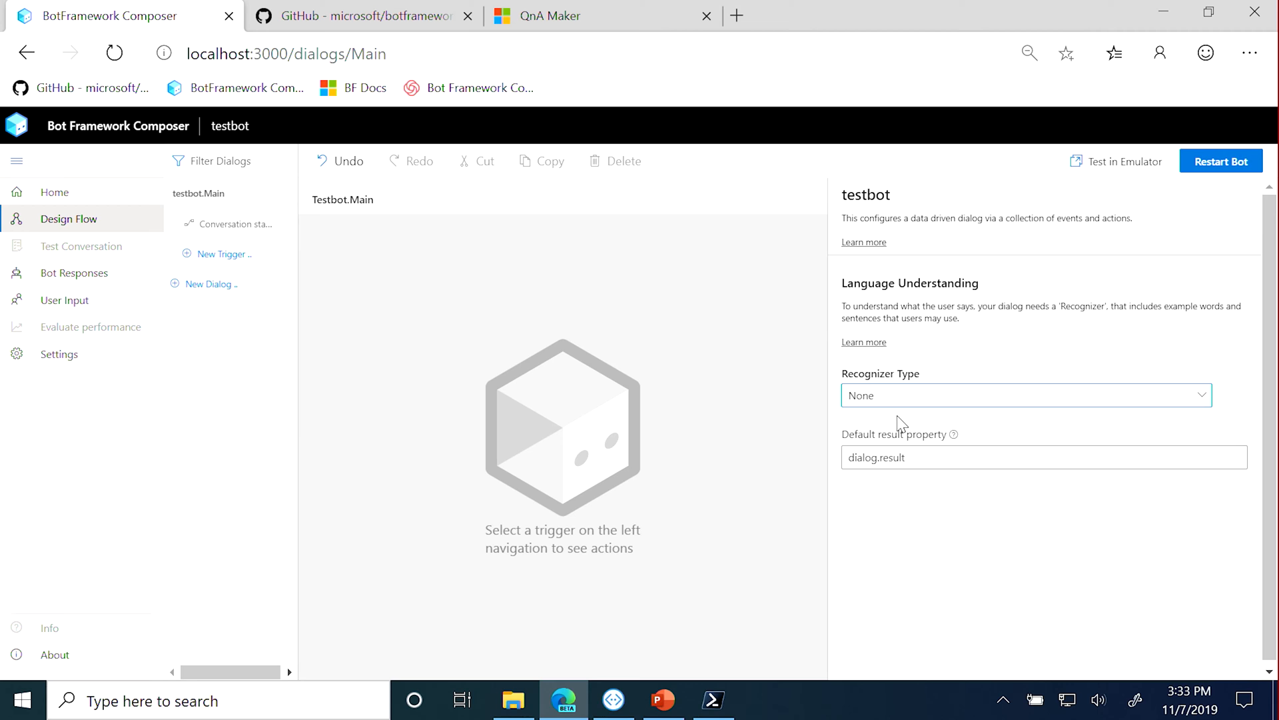
pyautogui.moveTo(1216, 170)
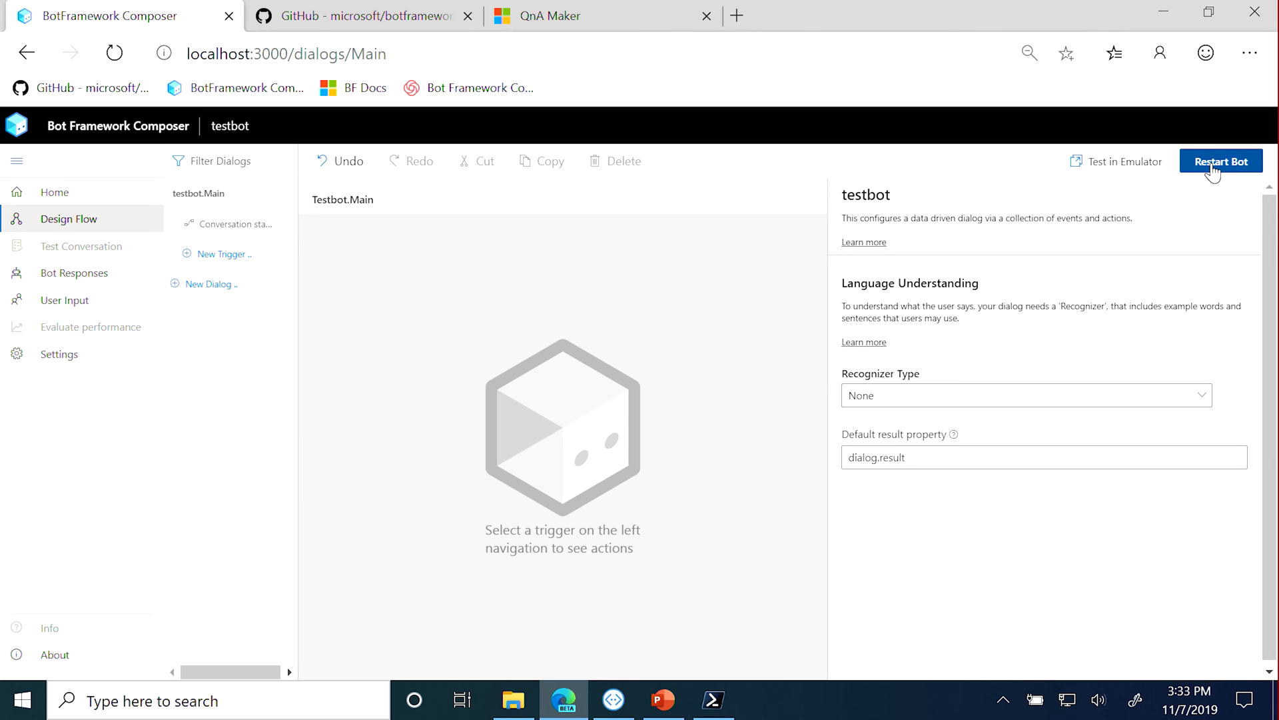
pyautogui.moveTo(1056, 156)
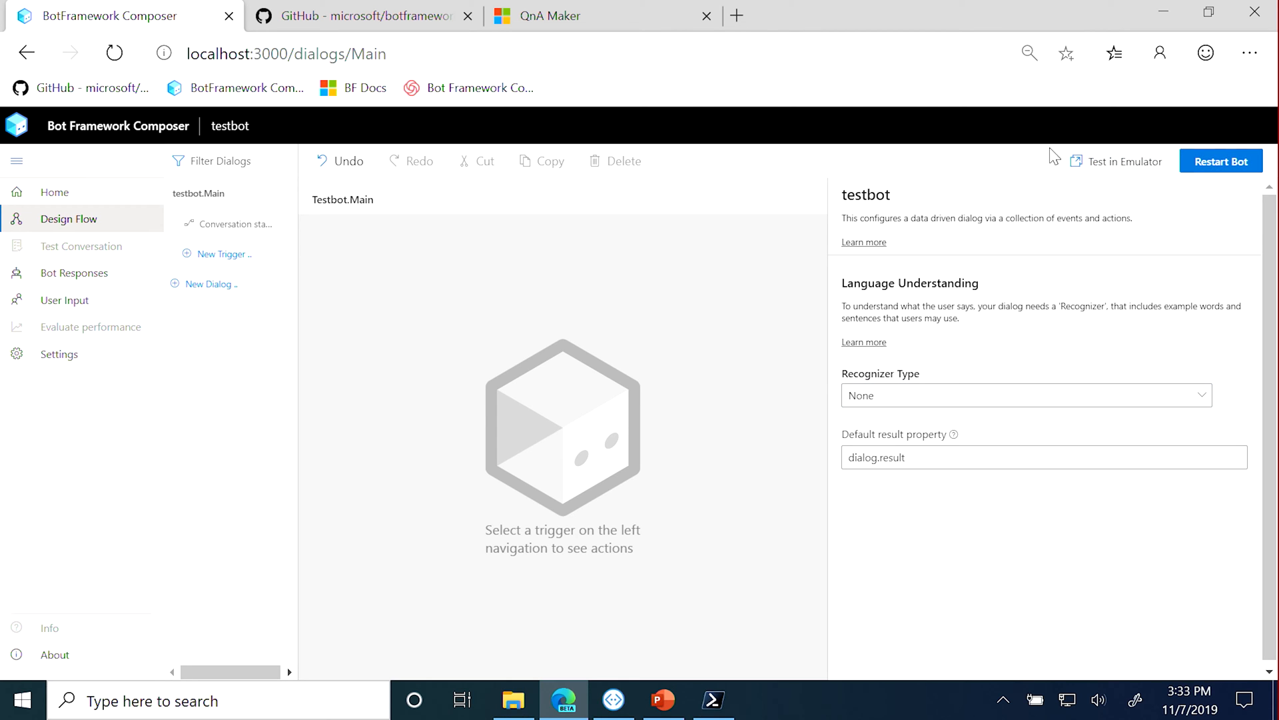
# Restart the bot and launch it in Bot Framework Emulator, allowing the browser prompt
pyautogui.click(1125, 161)
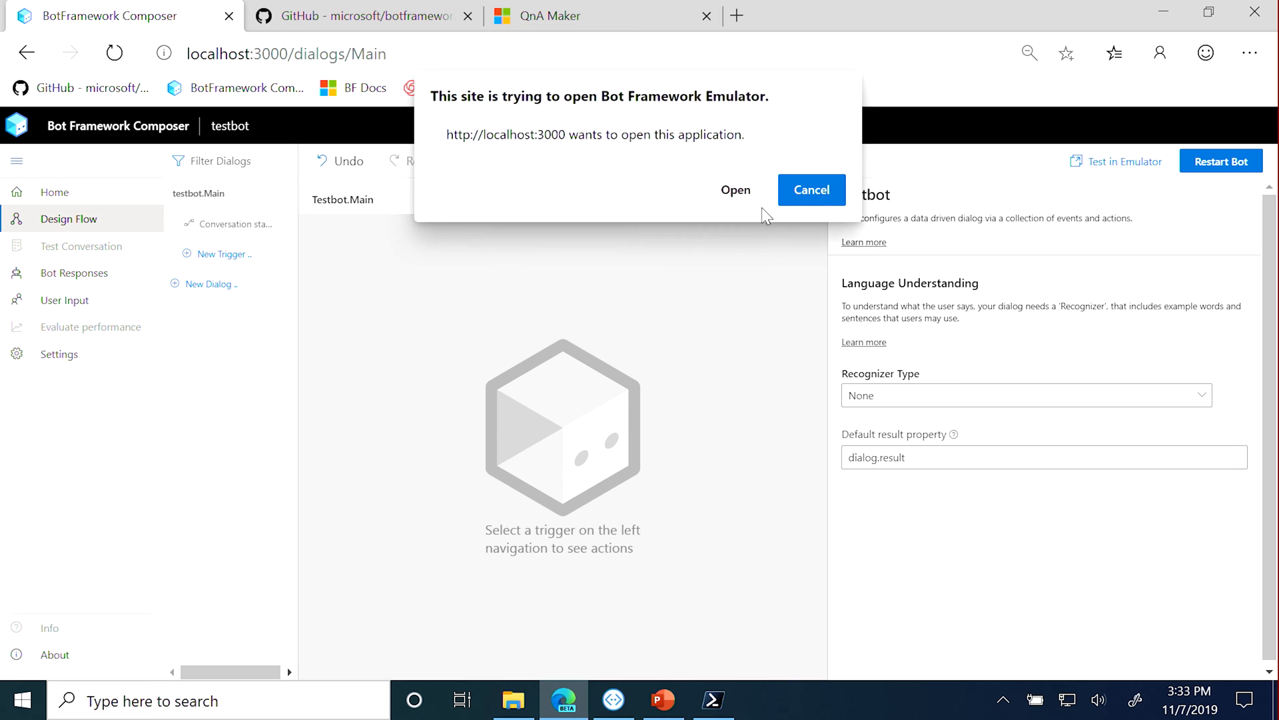
pyautogui.click(734, 189)
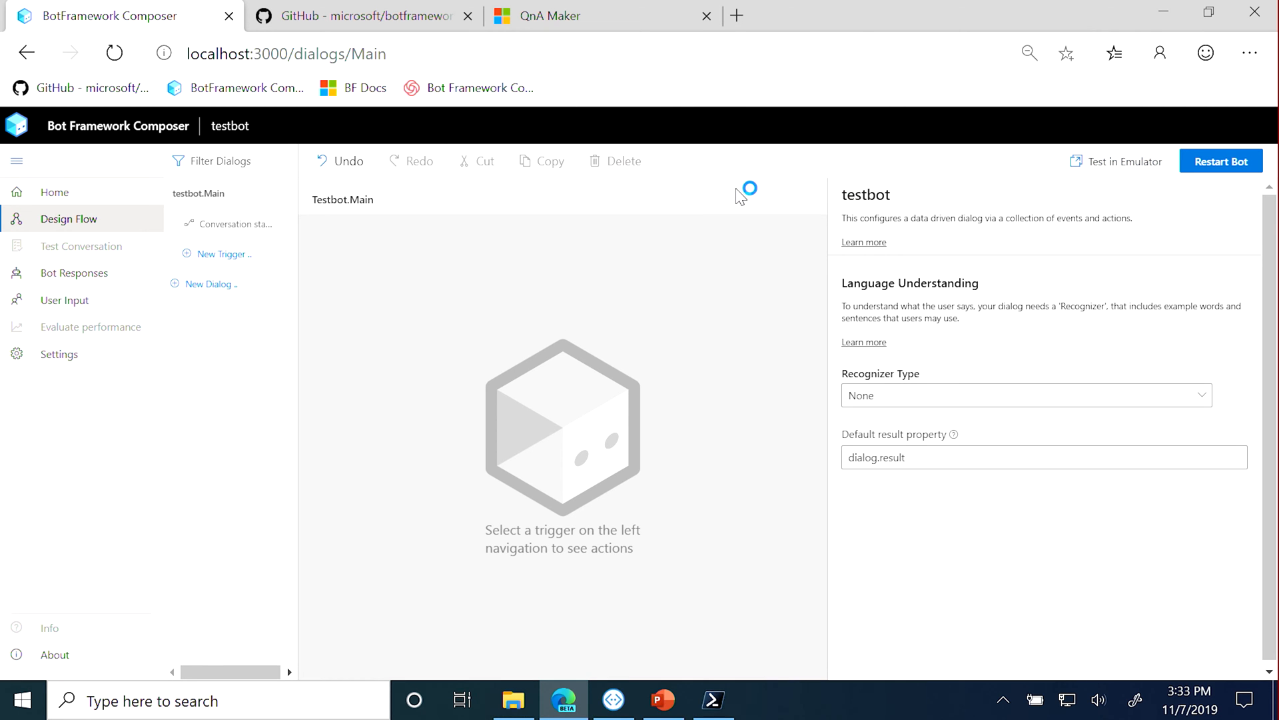
pyautogui.click(1122, 162)
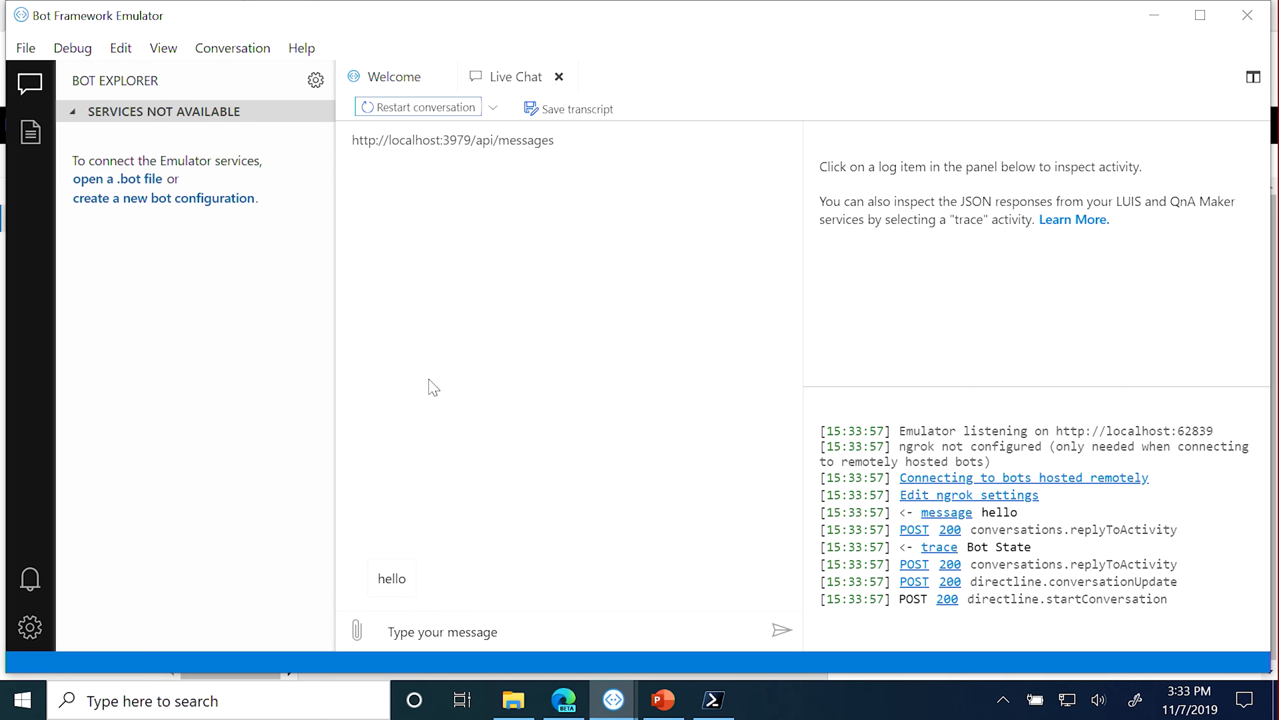
pyautogui.moveTo(279, 310)
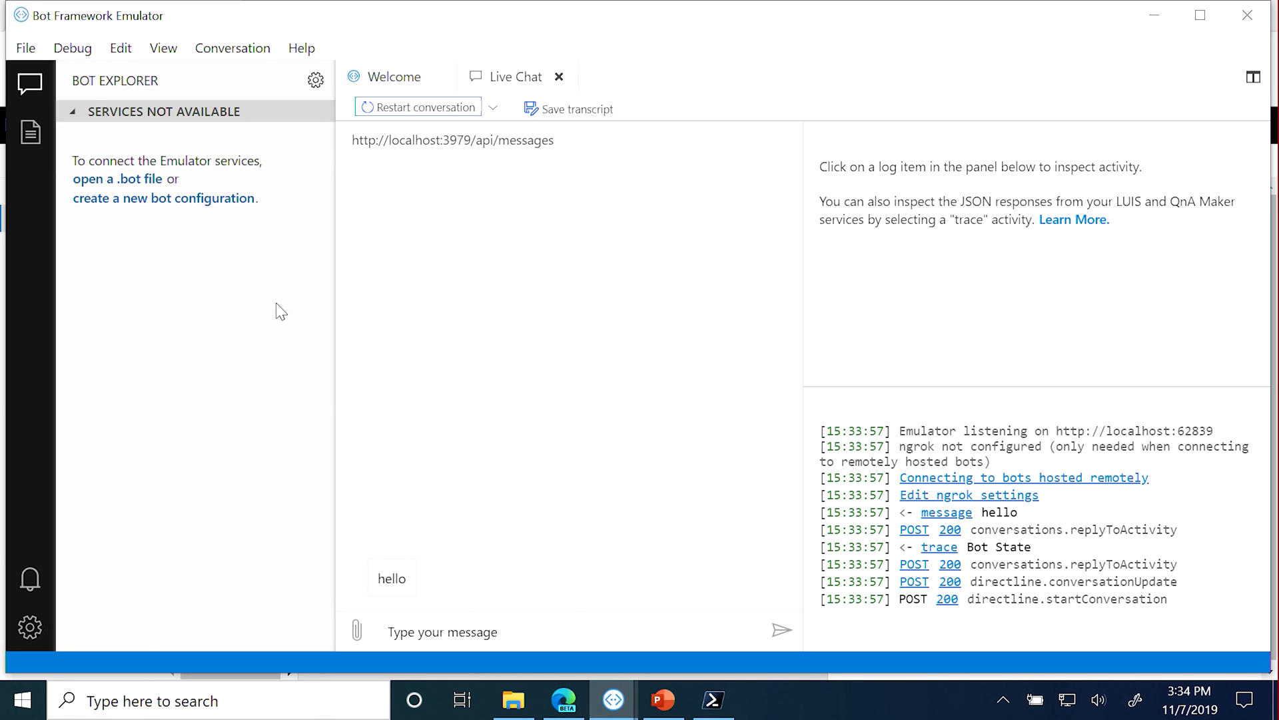
# Restart the conversation twice until the greeting changes to hi, then return to Composer
pyautogui.click(425, 107)
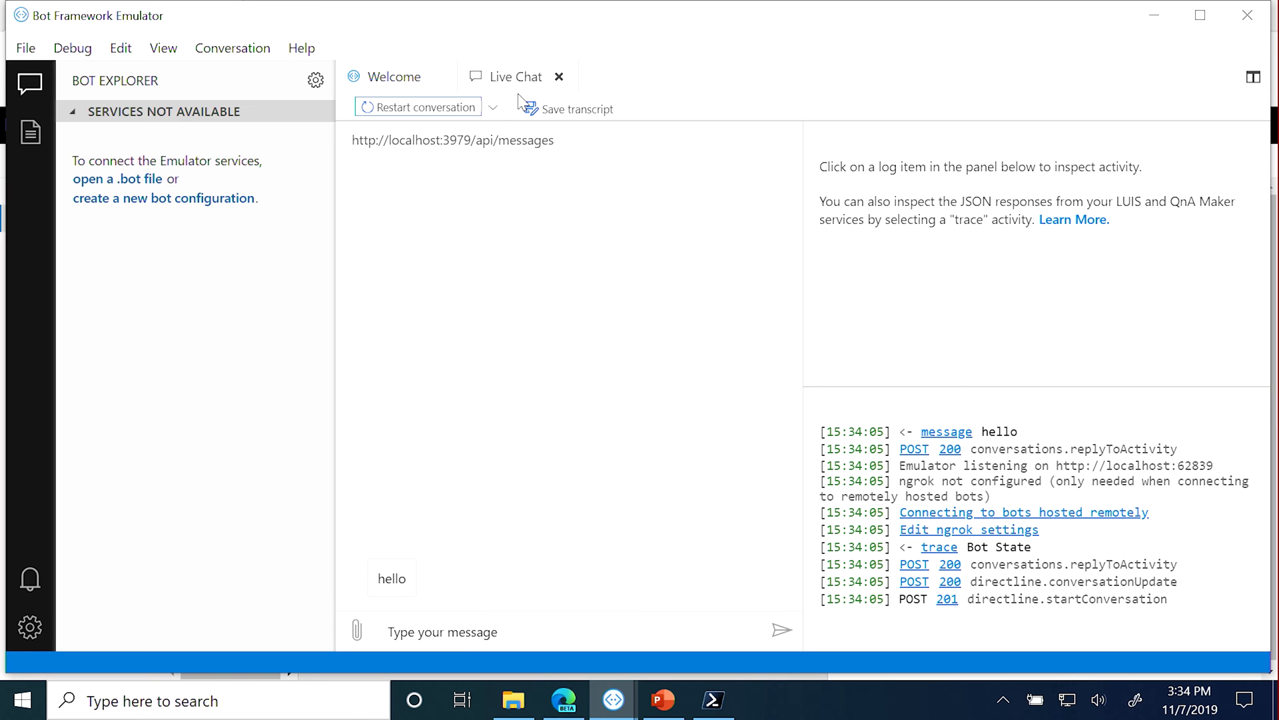
pyautogui.click(418, 107)
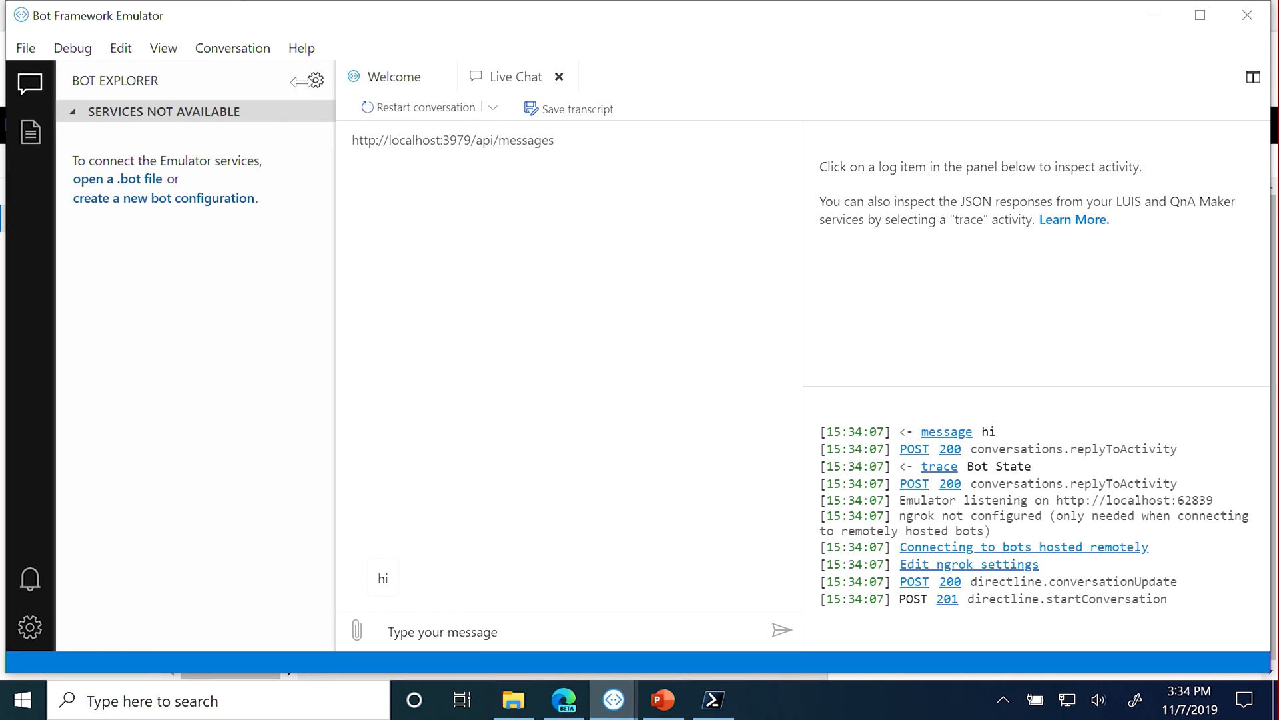
pyautogui.click(562, 700)
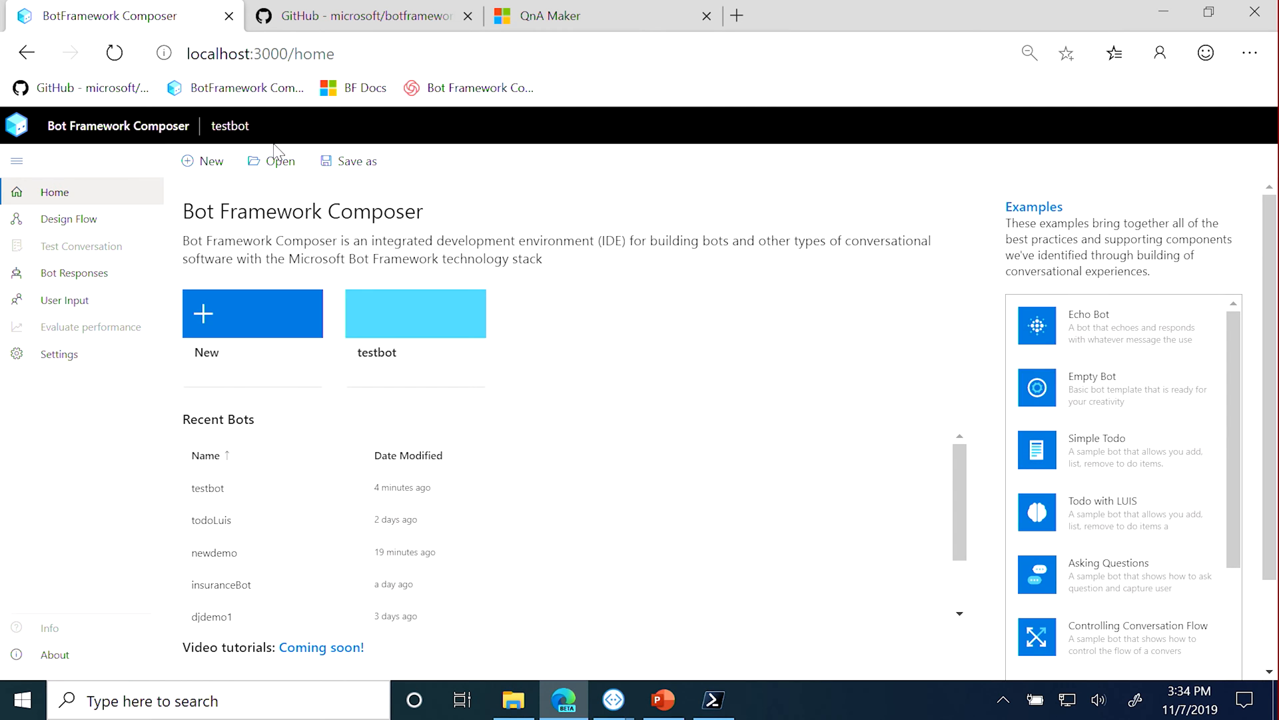
# Cancel the Select a Bot dialog and open todoLuis from the Recent Bots list
pyautogui.click(280, 161)
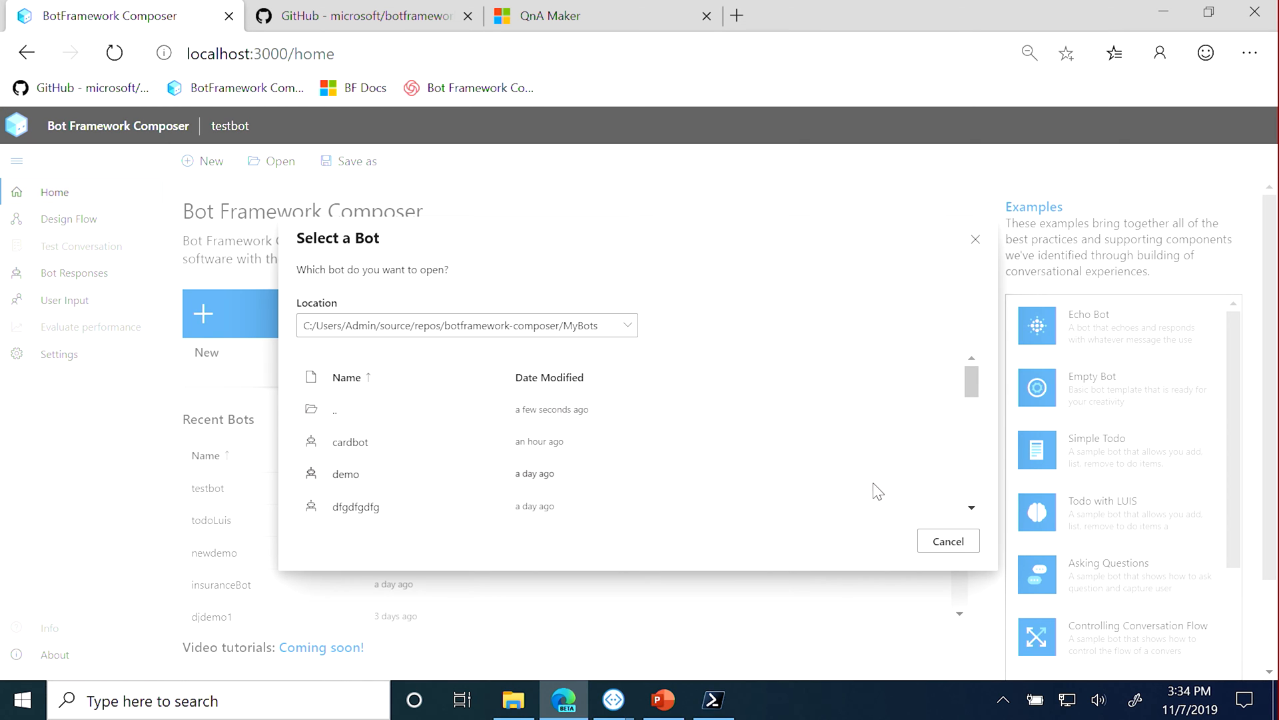
pyautogui.click(948, 540)
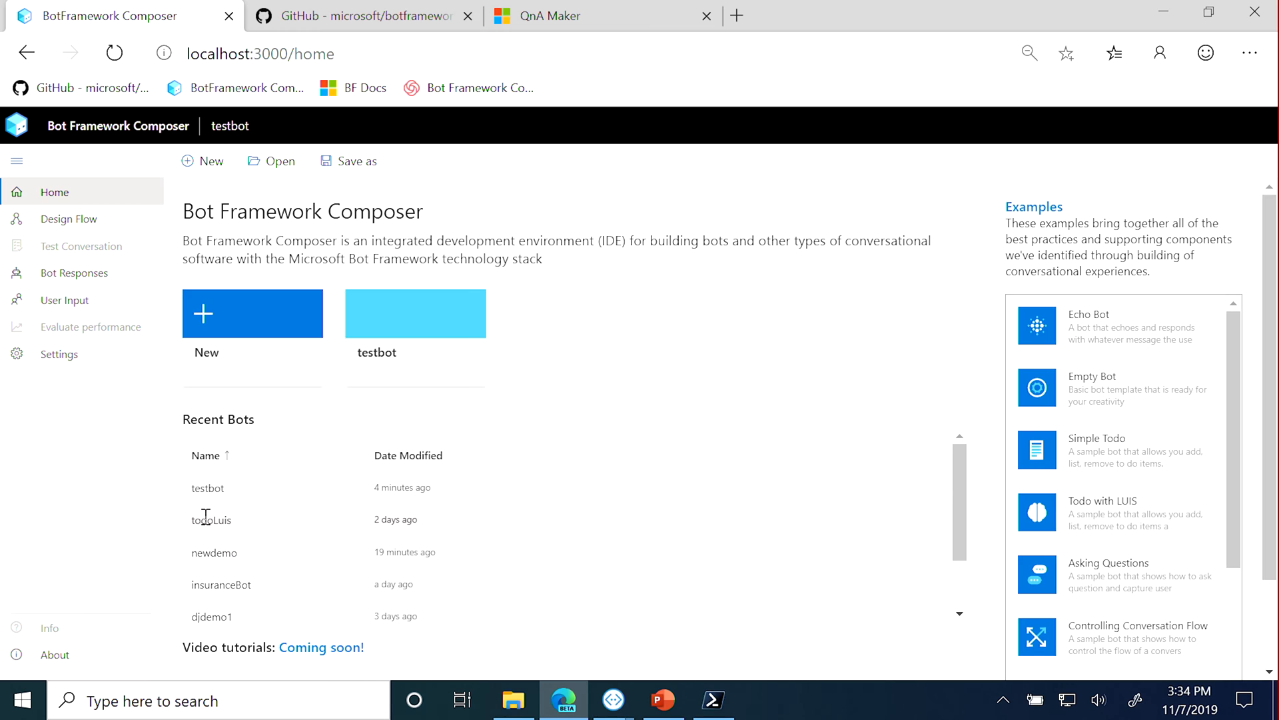
pyautogui.click(210, 518)
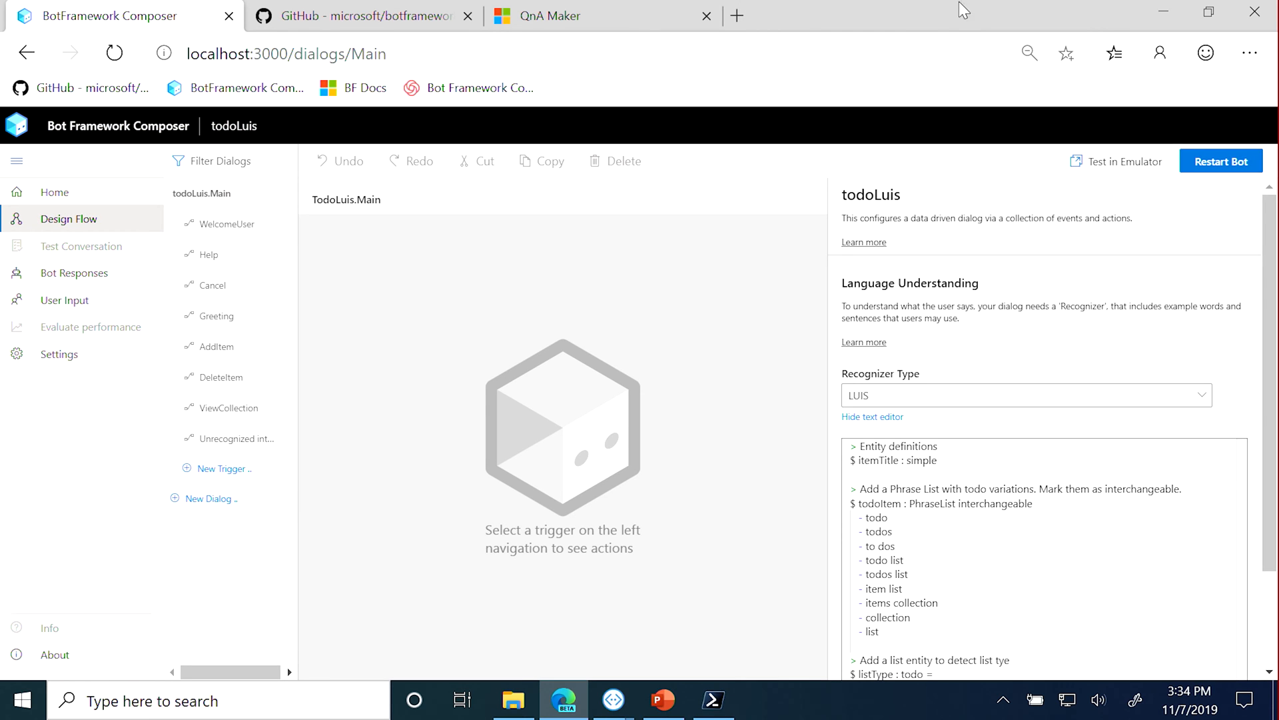